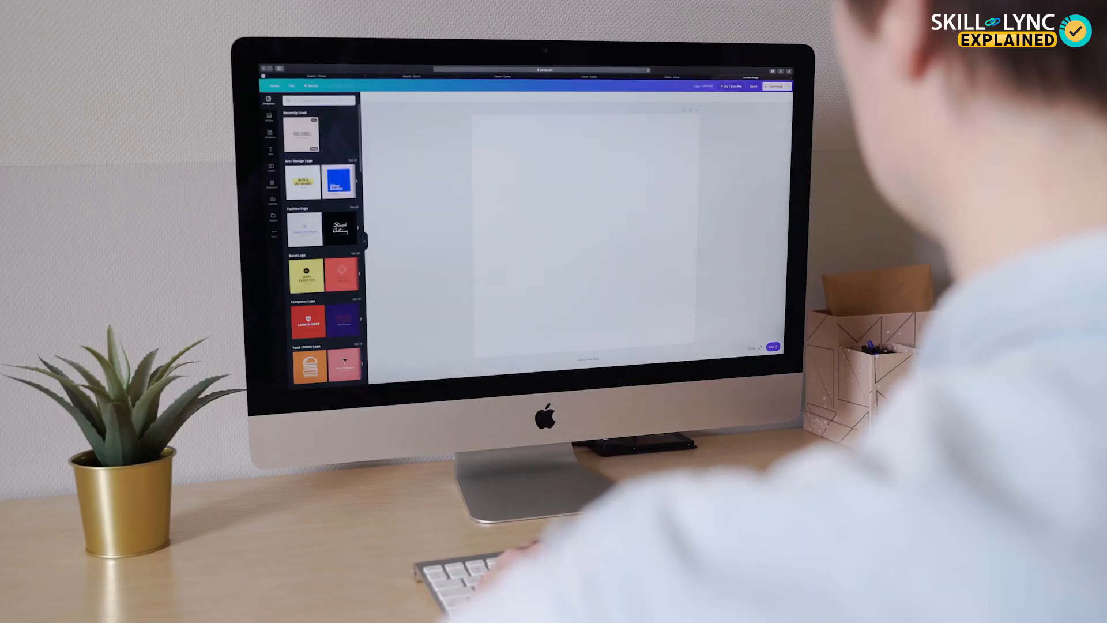
- Apply a logo template to the blank Canva design and enter the text 'HEYBOO'
click(304, 133)
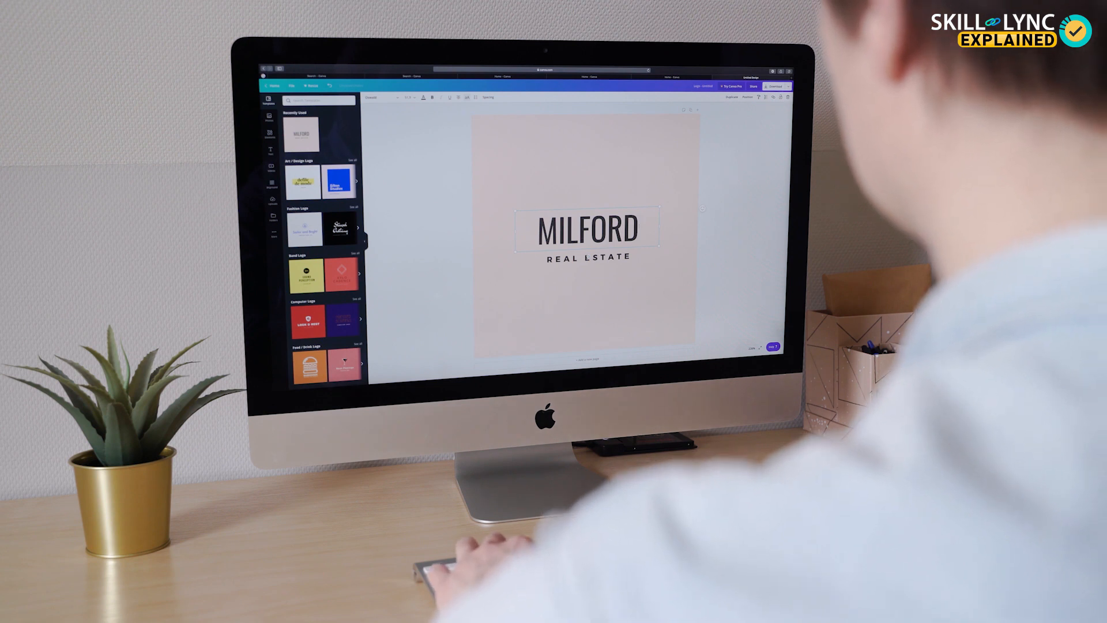
text(HEYBOO)
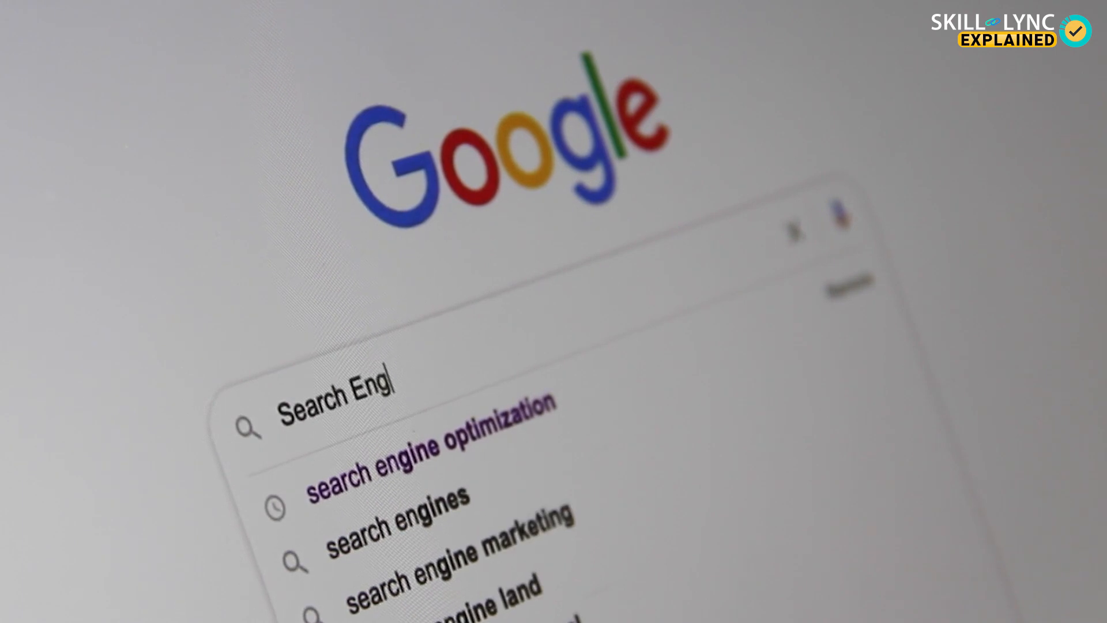
- Enter 'Search Engine Optimi' in Google Search to surface search engine optimization suggestions
text(Engine Optimi)
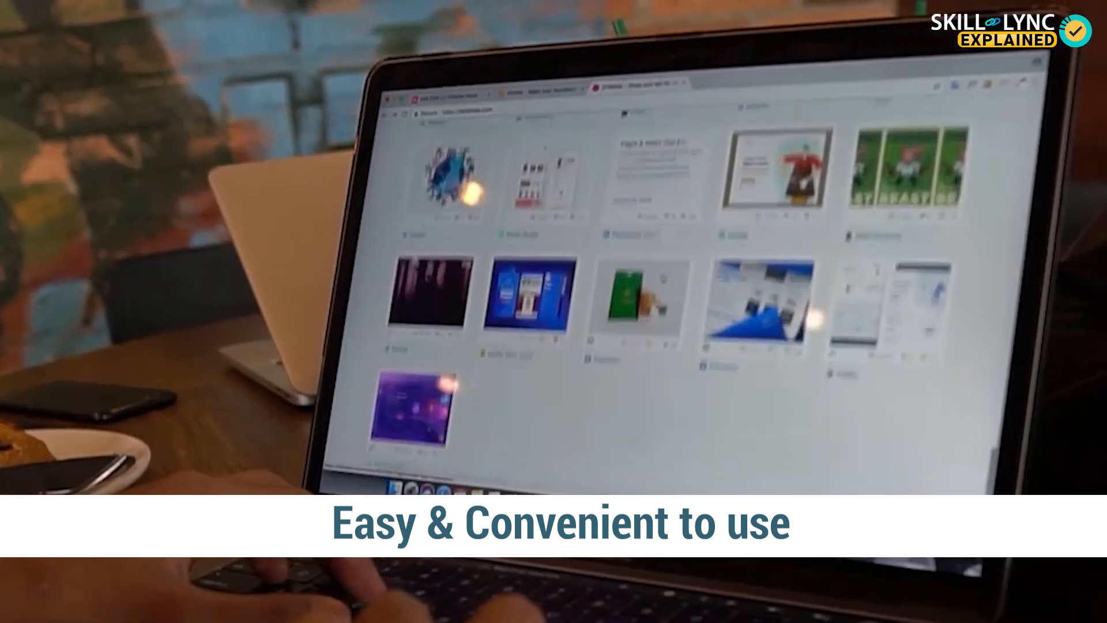
scroll(down, 3)
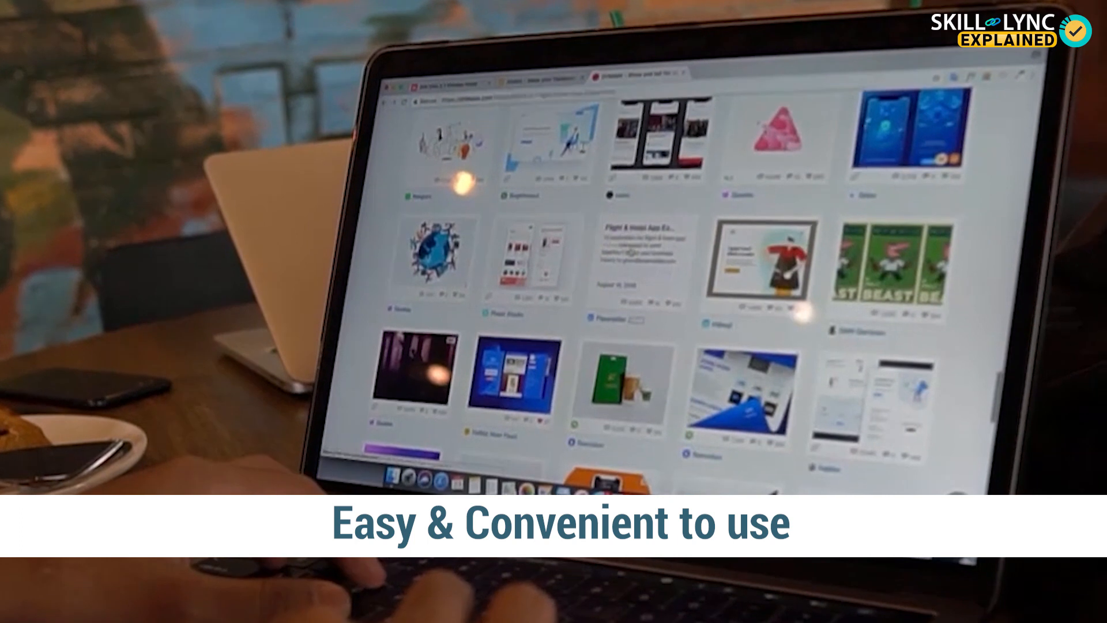
click(622, 258)
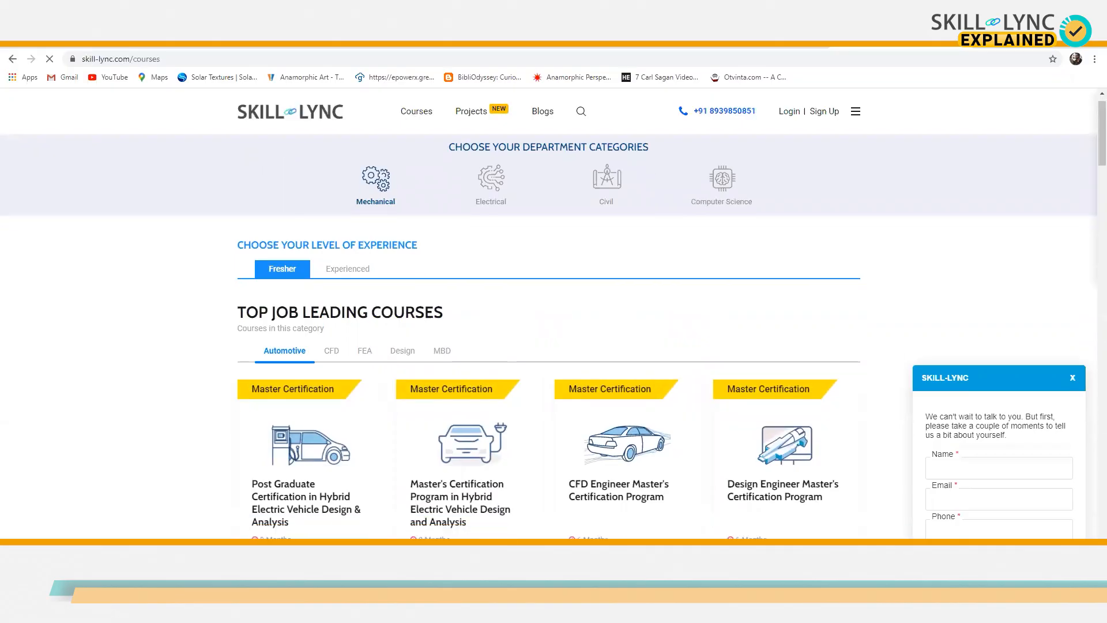
- Scroll down the Skill-Lync courses page through the Master Certification course cards
scroll(down, 3)
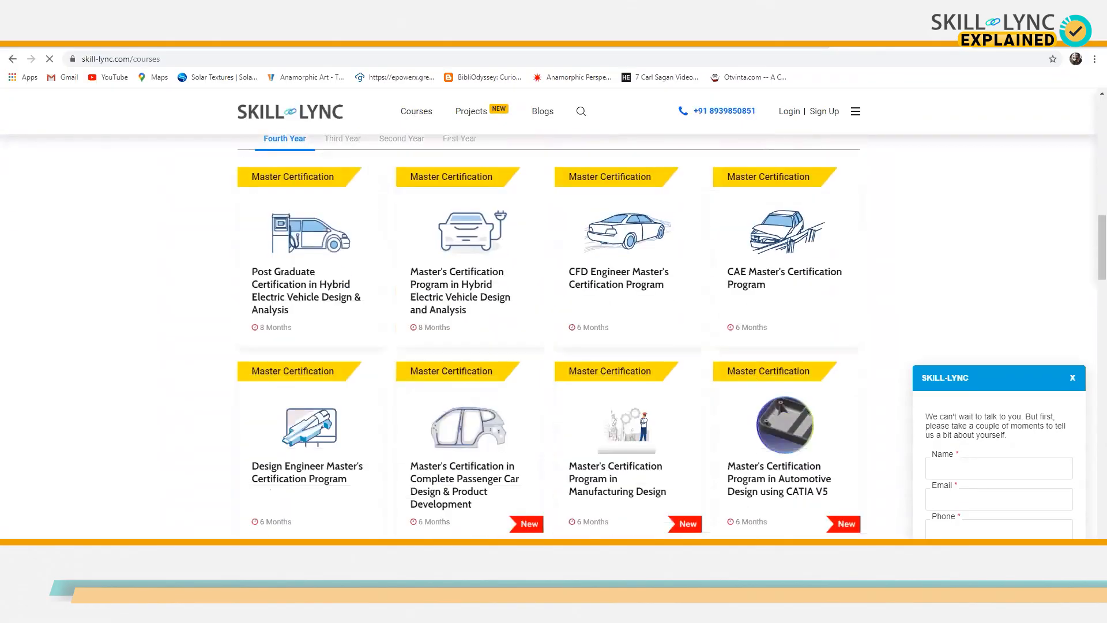